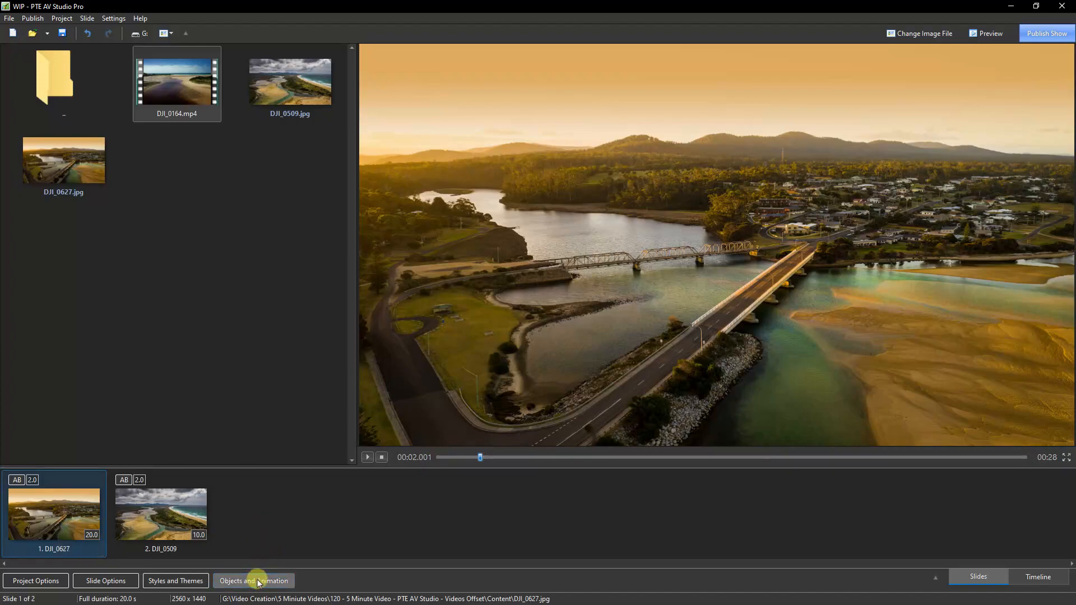
Open Objects and Animation for slide 1, DJI_0627, showing its keyframe settings.
click(254, 597)
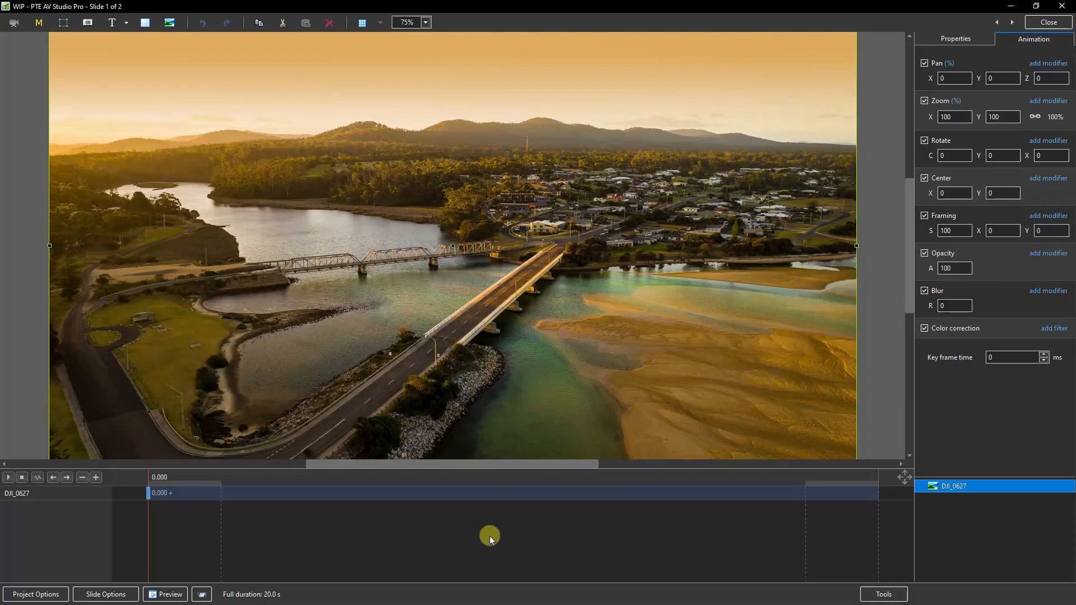
mouse_move(728, 529)
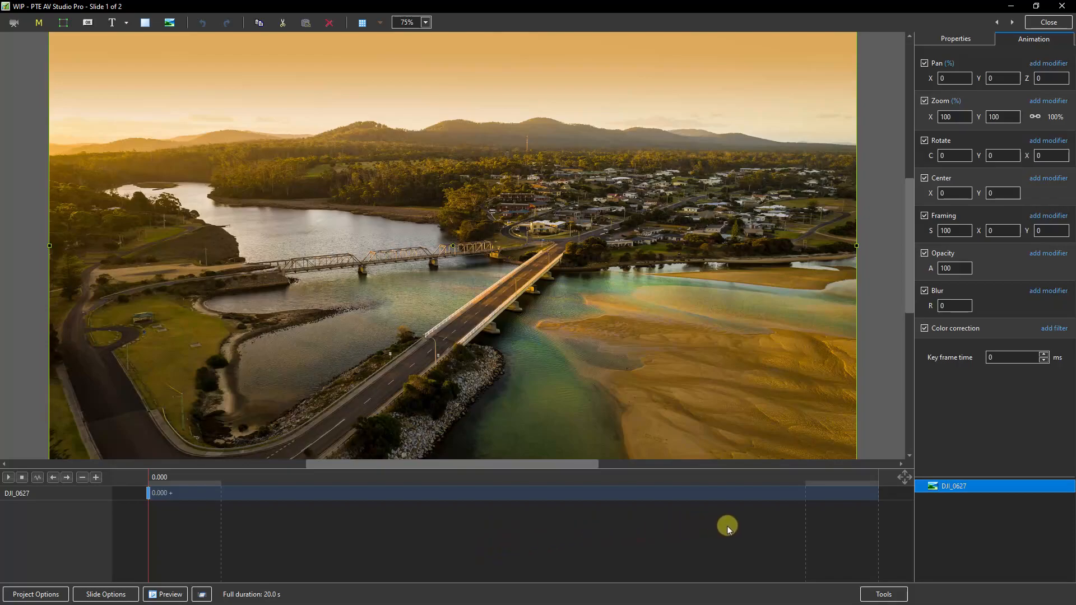
mouse_move(965, 525)
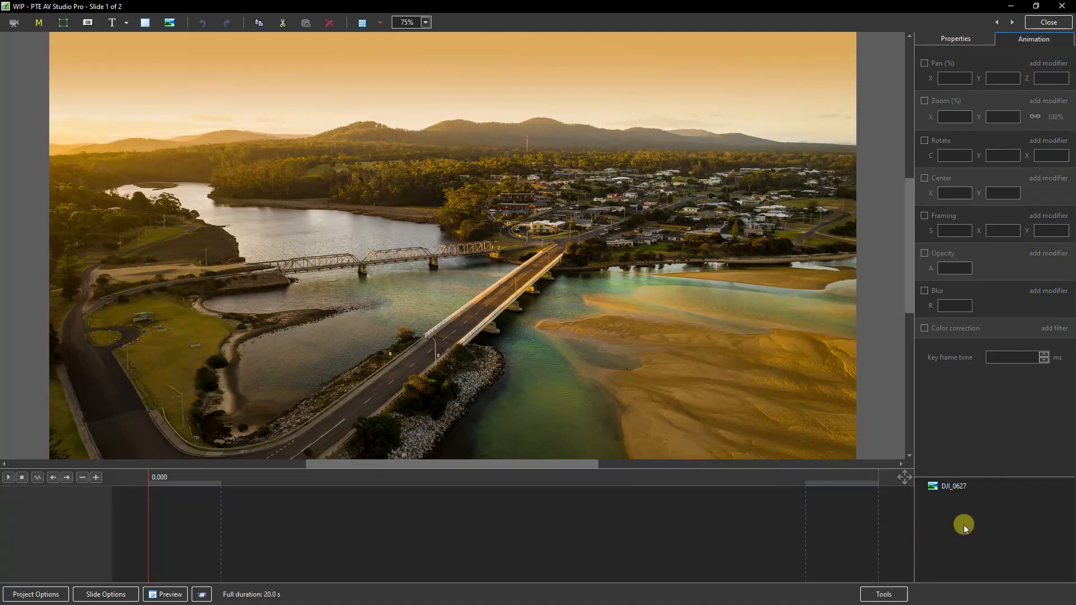
Add a video object from the objects list to bring up the DJI_0164 file dialog.
right_click(964, 526)
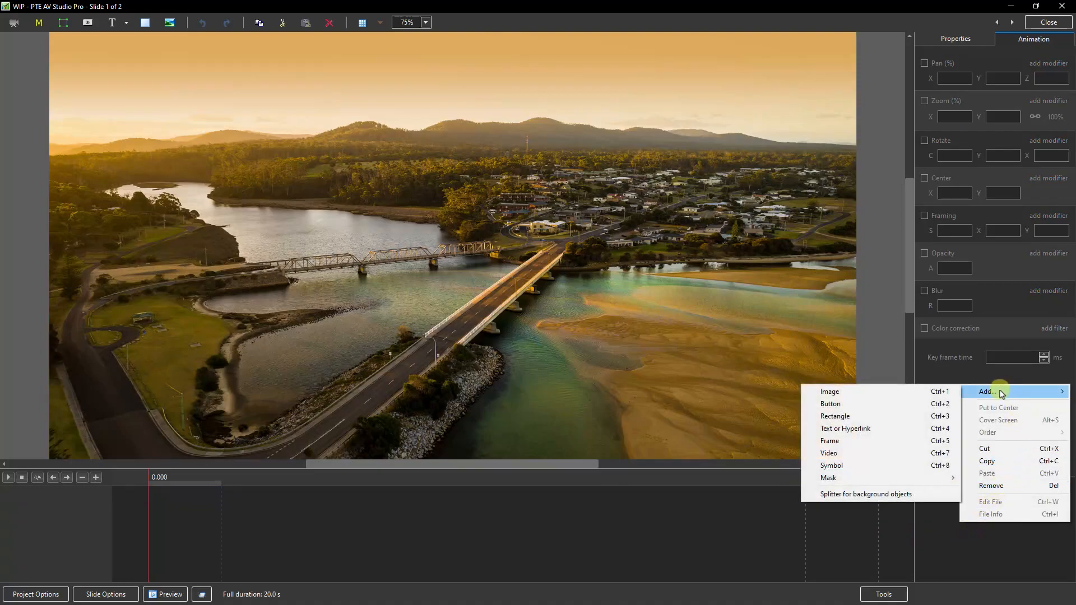
mouse_move(831, 453)
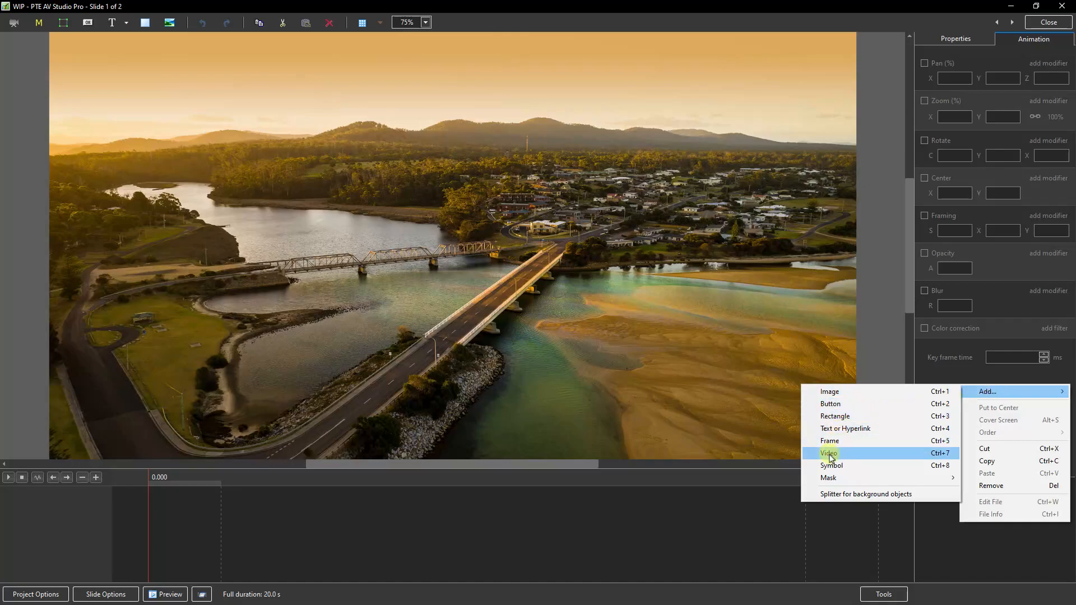
click(829, 453)
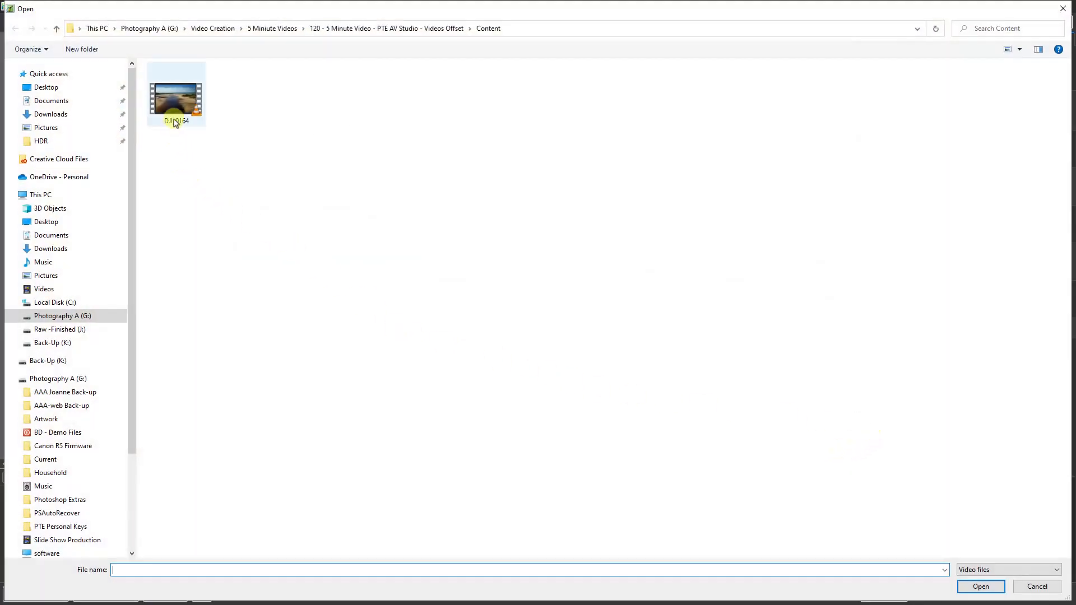
mouse_move(178, 103)
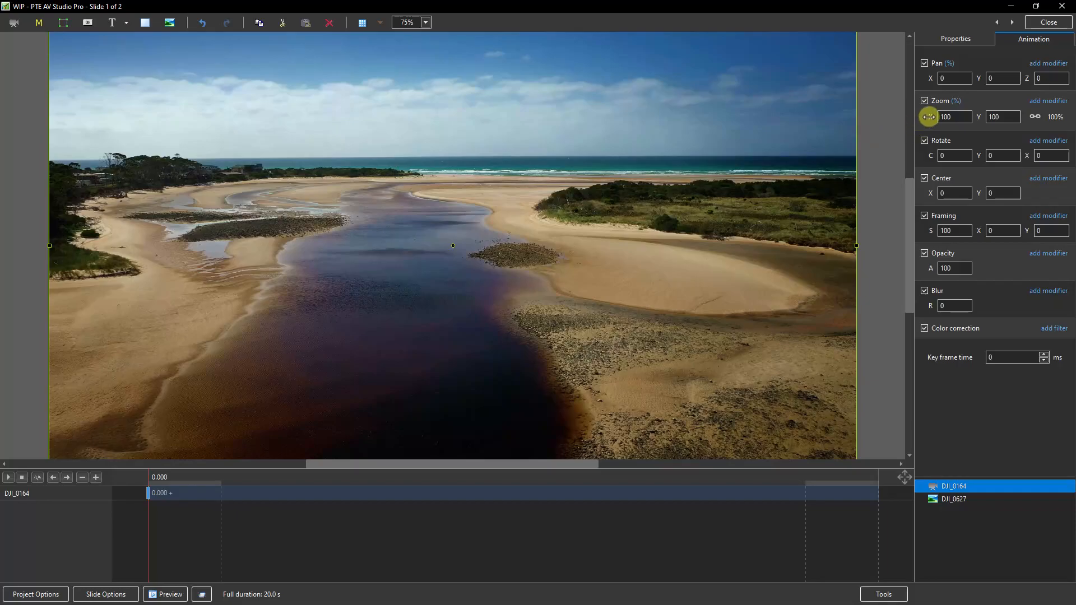
Set DJI_0164 zoom to 62%, add a 10 px white border, and enable shadow.
drag(928, 116, 908, 120)
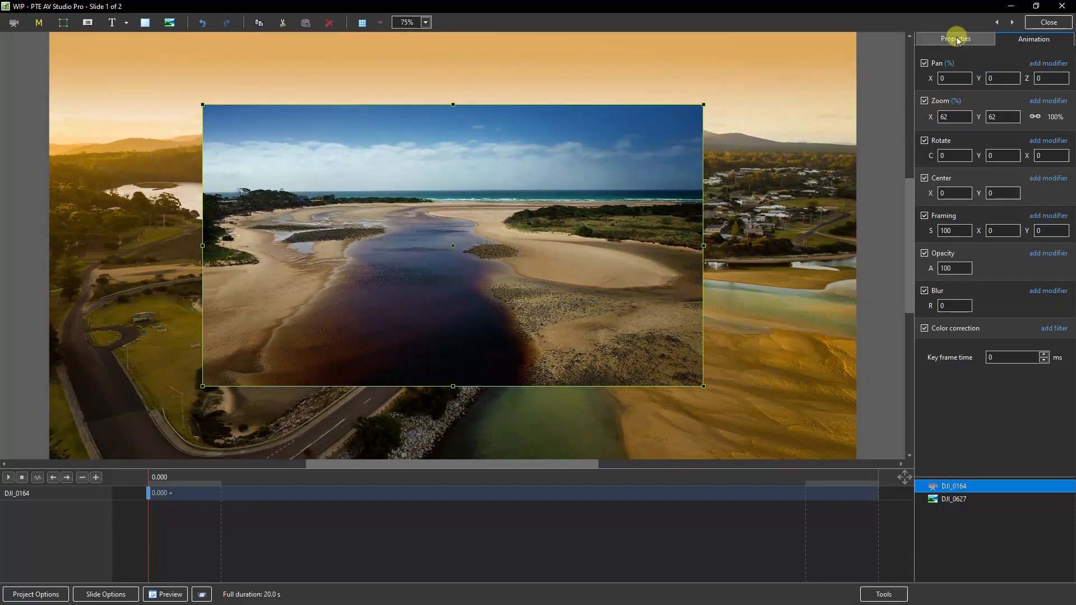
click(955, 38)
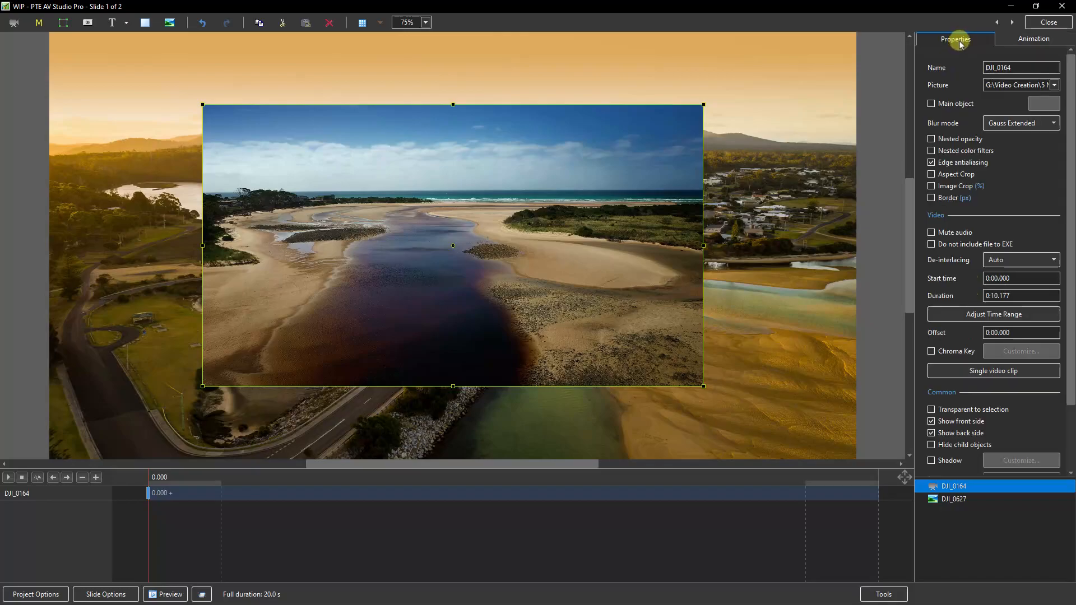
click(931, 198)
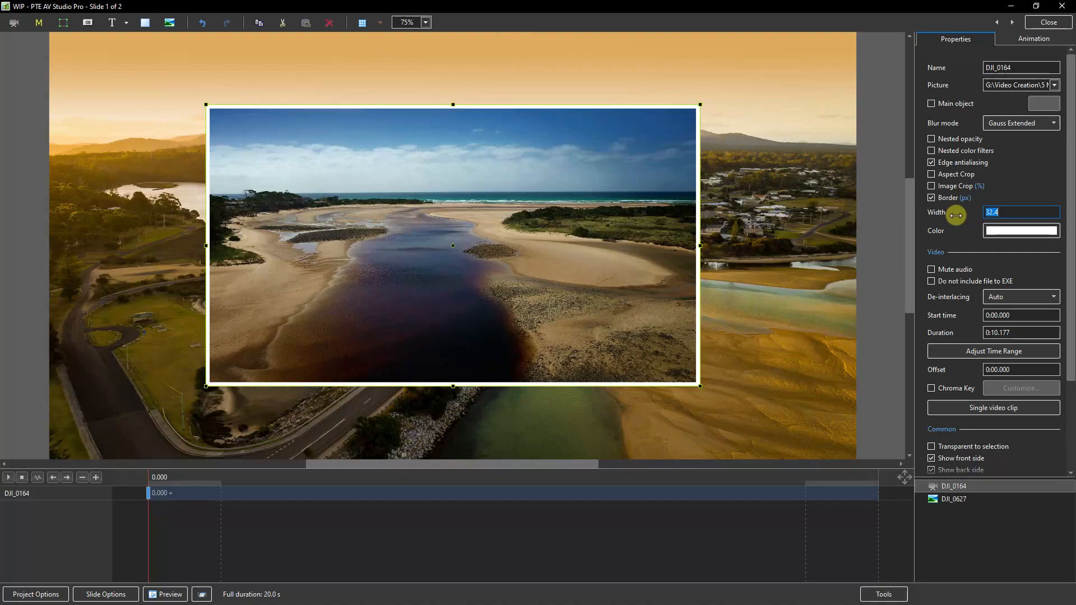
text(10)
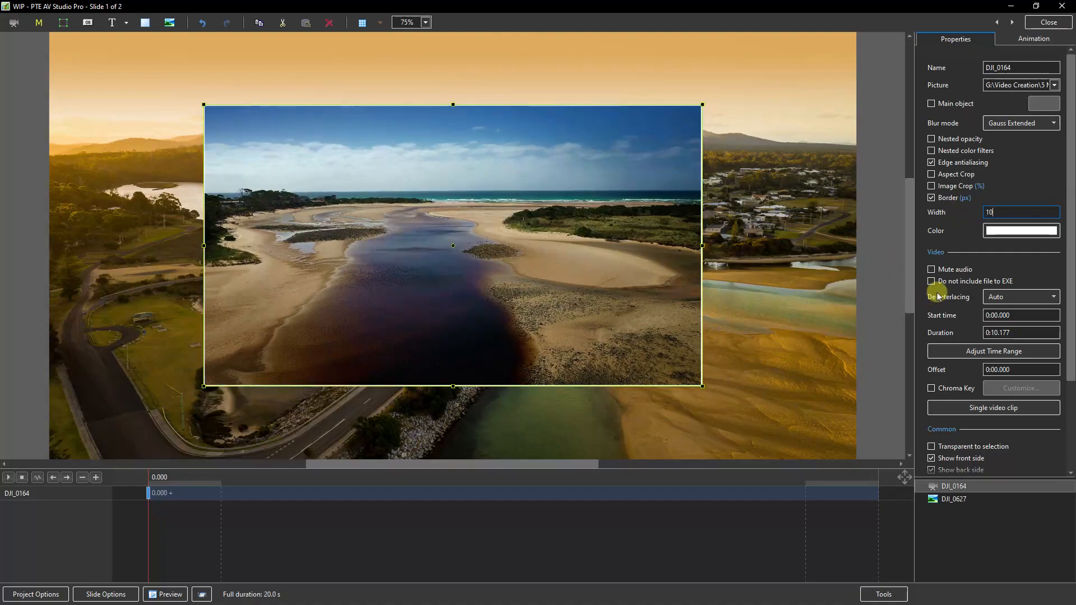
mouse_move(964, 286)
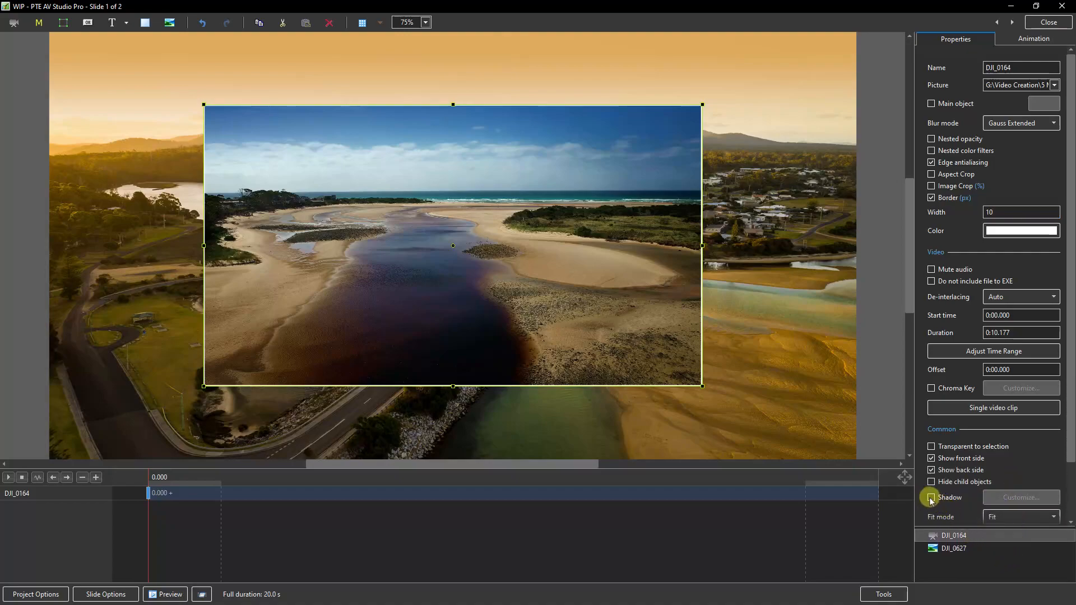
click(931, 497)
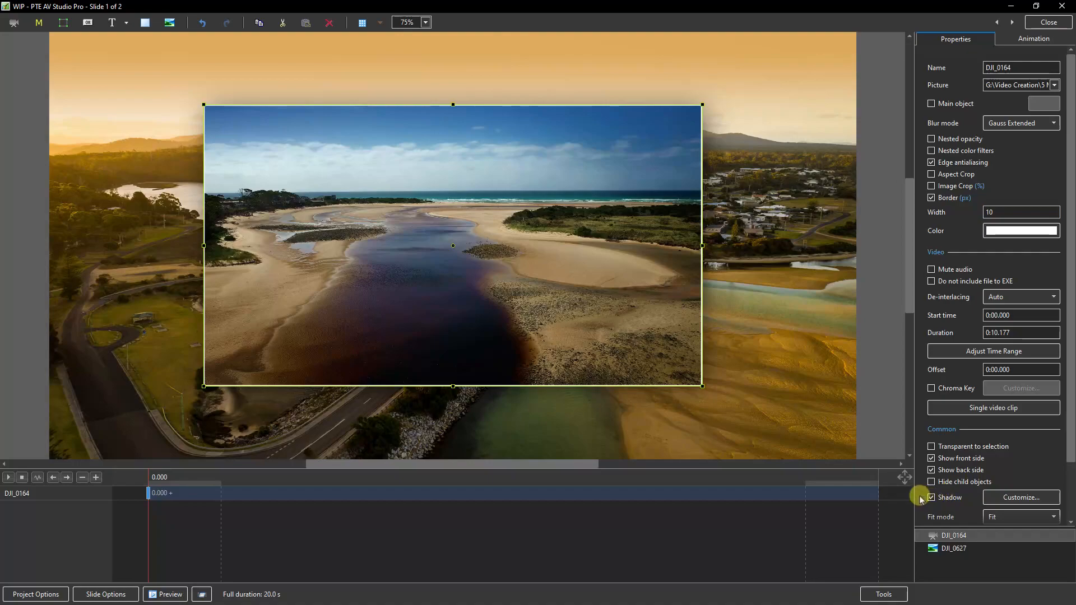
mouse_move(496, 533)
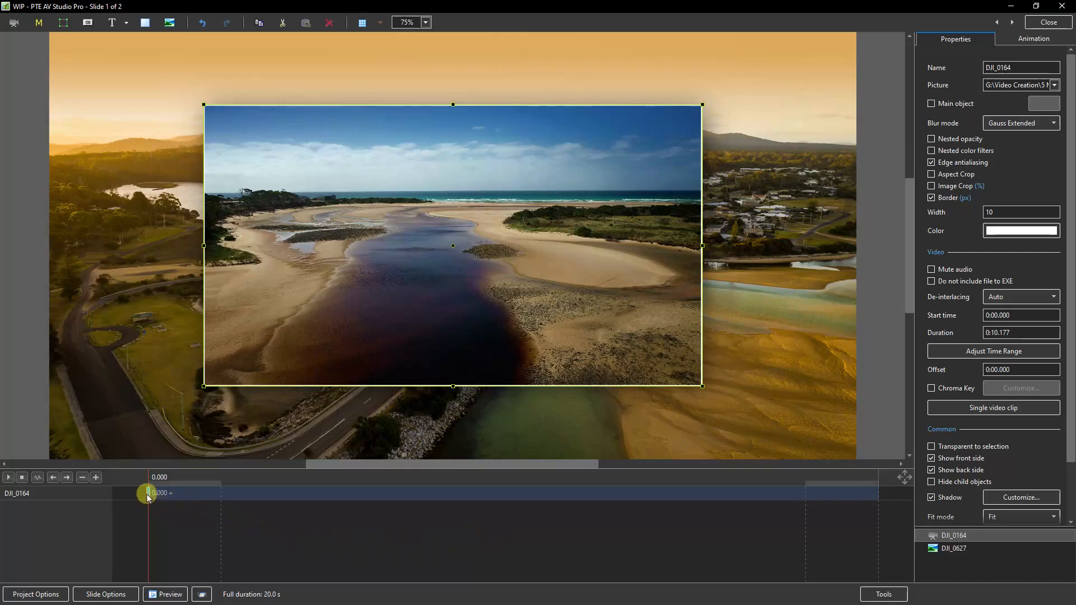
Place a DJI_0164 keyframe at 10.039 s and show the Animation settings.
drag(144, 494, 392, 494)
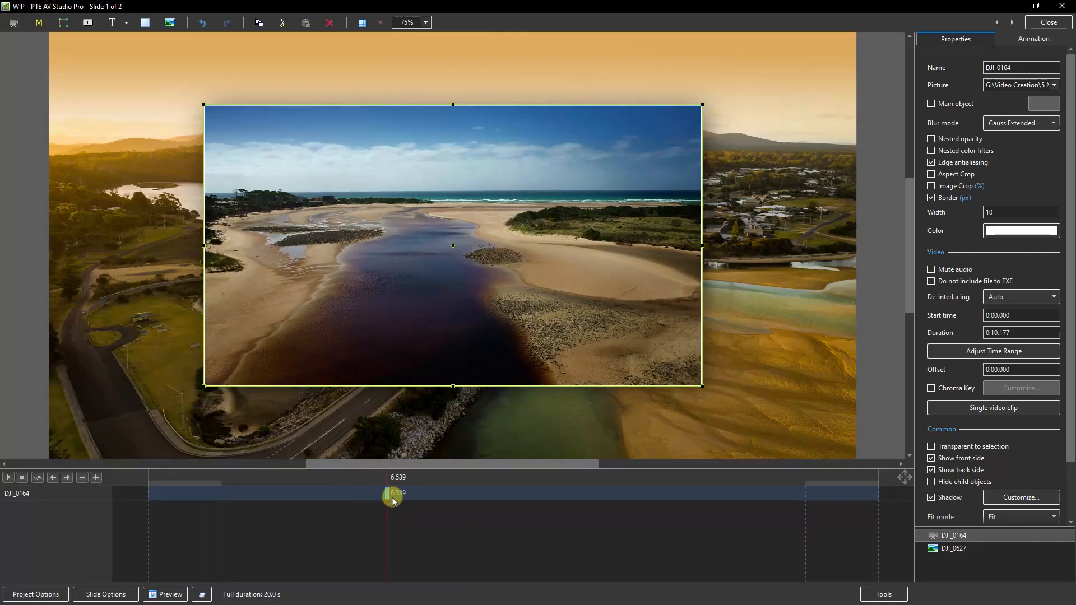
drag(393, 498, 514, 508)
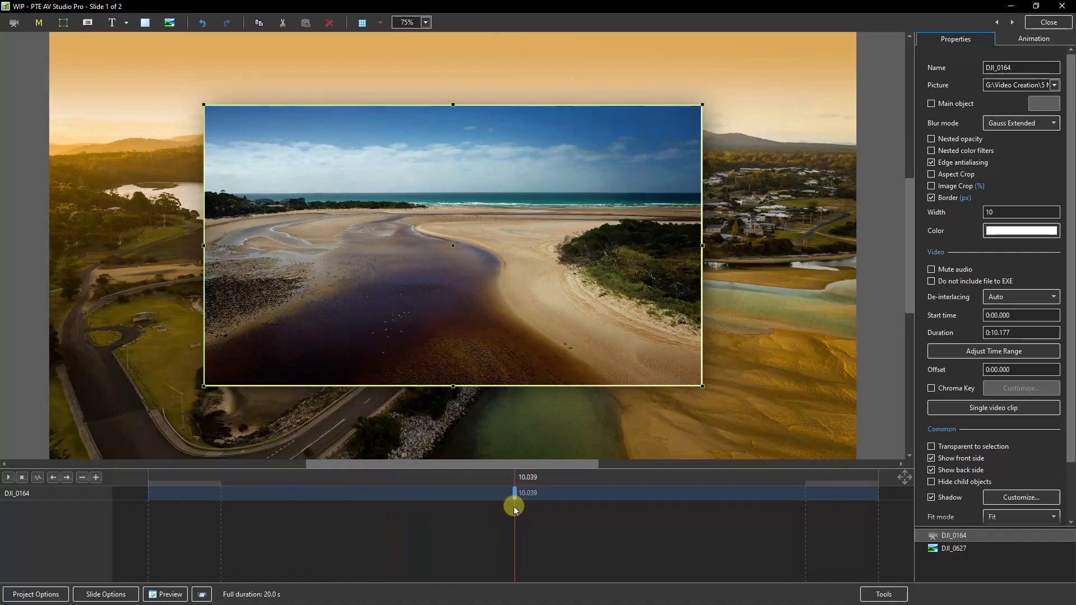
drag(514, 508, 511, 508)
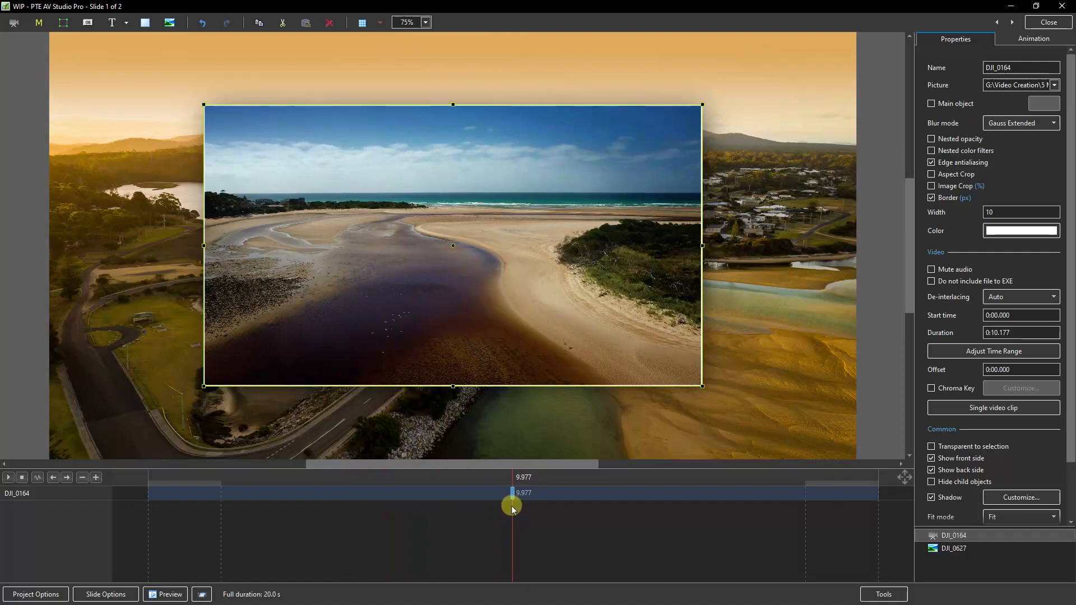
drag(511, 508, 548, 516)
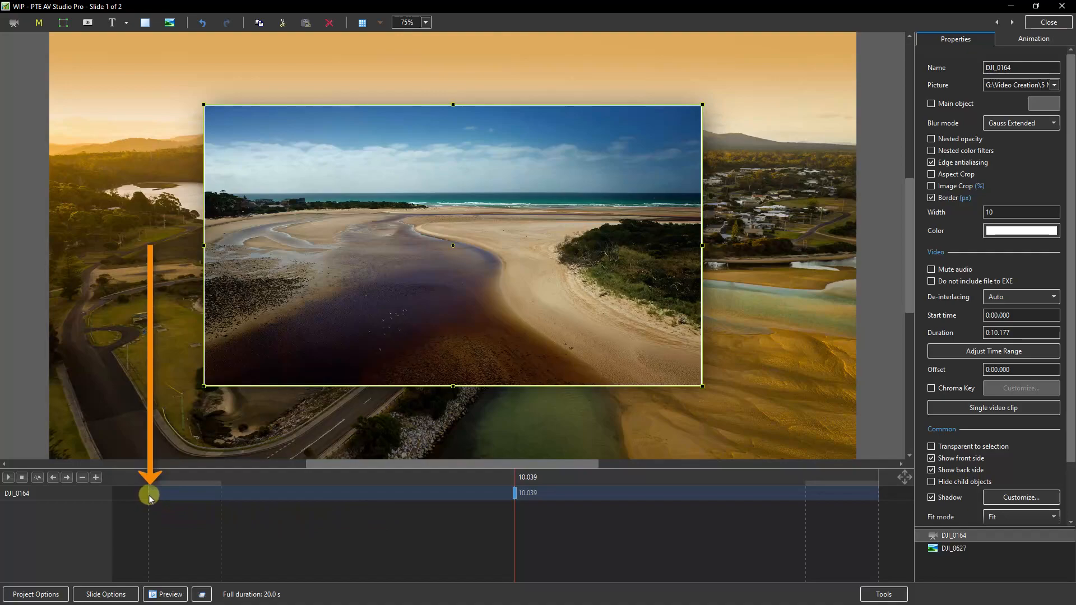
drag(149, 495, 468, 502)
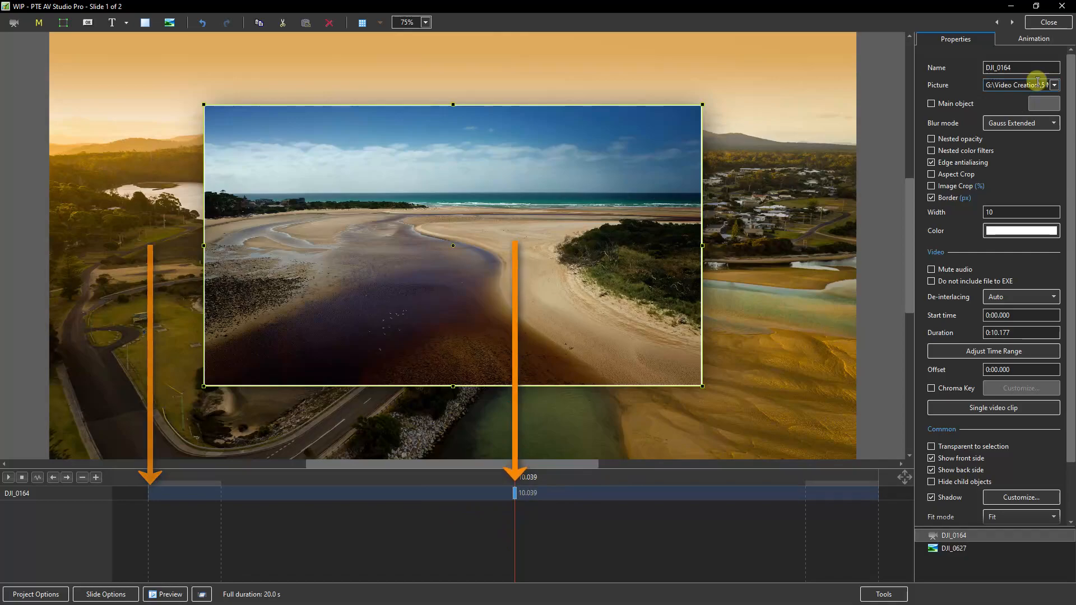
click(1033, 38)
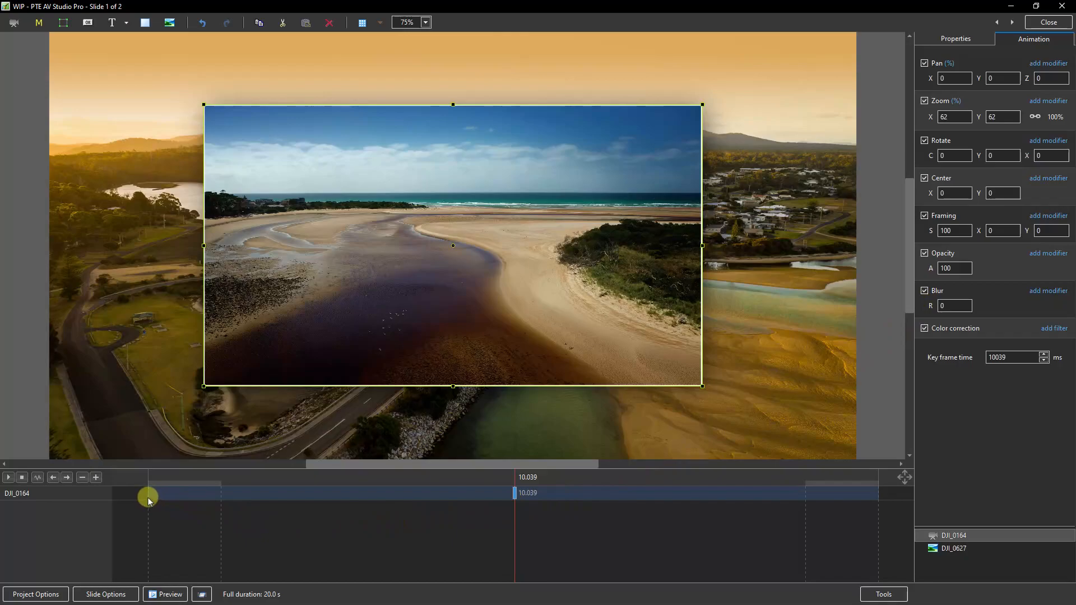
click(8, 478)
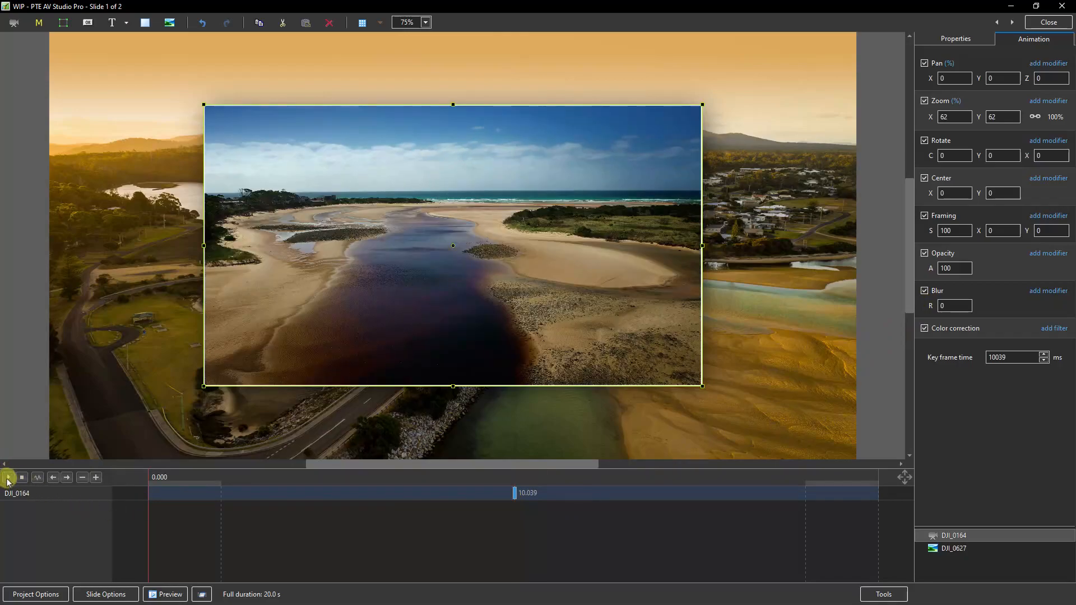
click(8, 478)
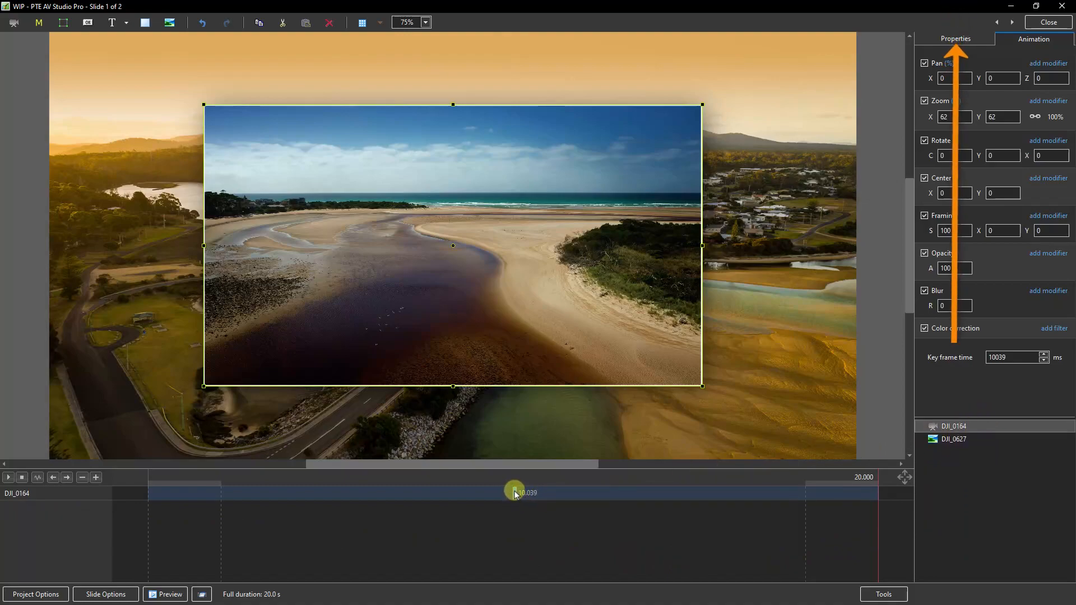
Set the DJI_0164 video offset to 0:10.000, then preview the slide from the start.
click(955, 38)
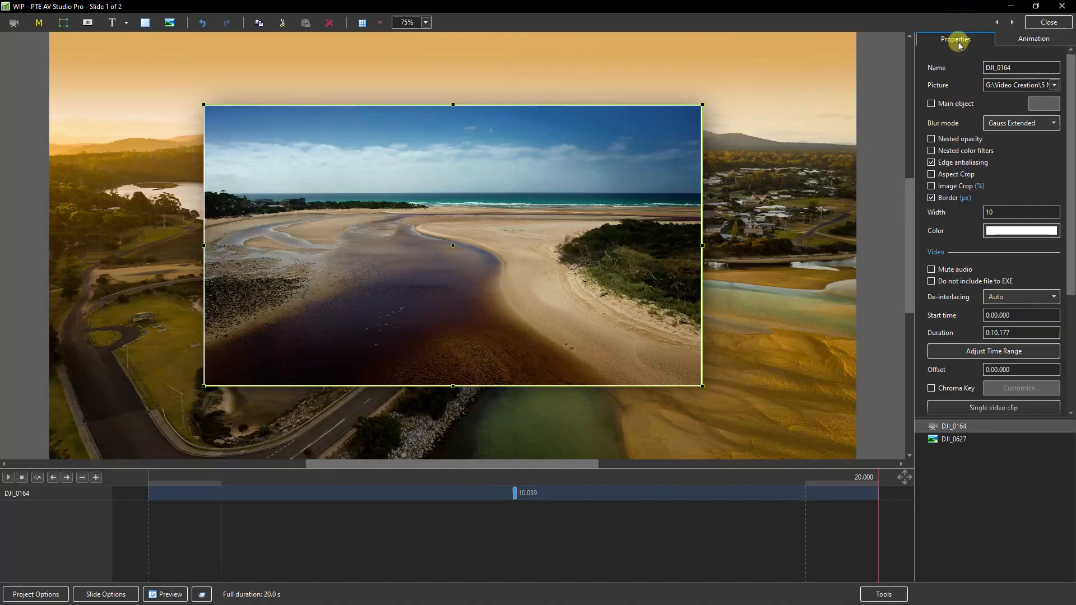
mouse_move(937, 369)
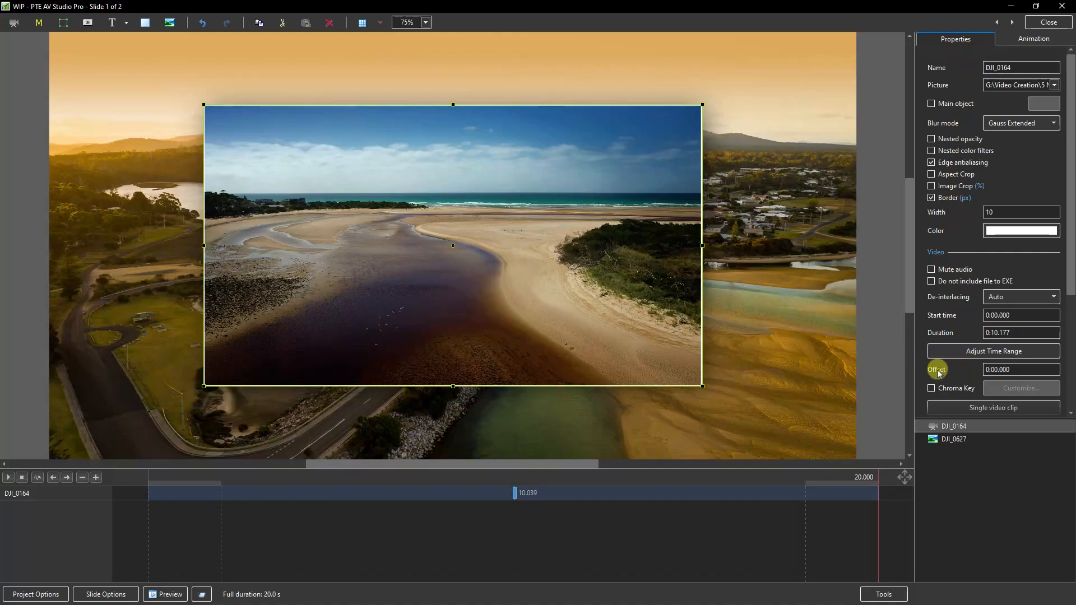
click(997, 370)
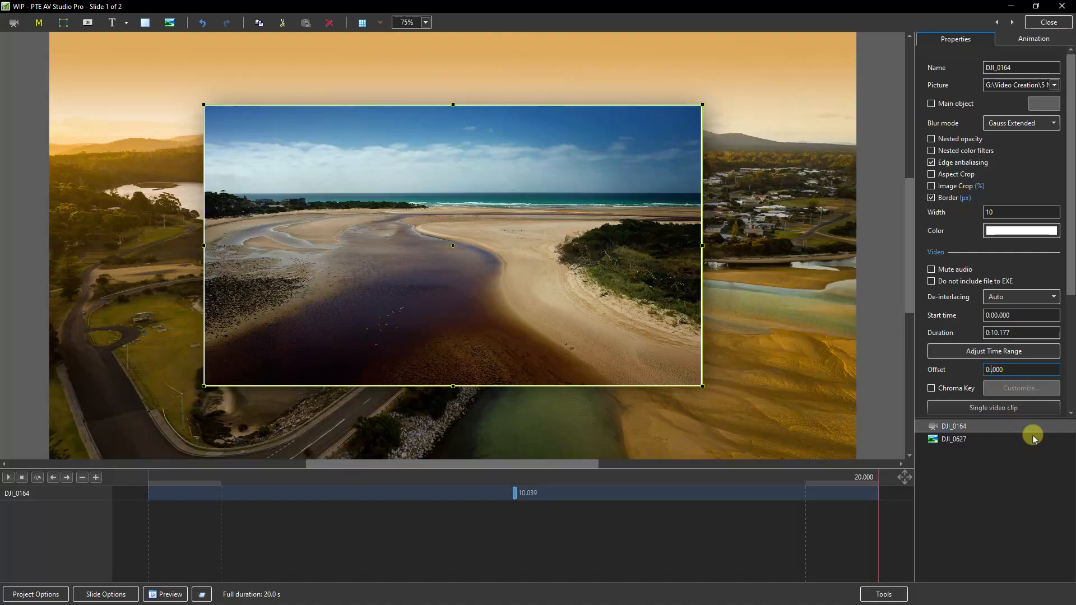
text(0:10.000)
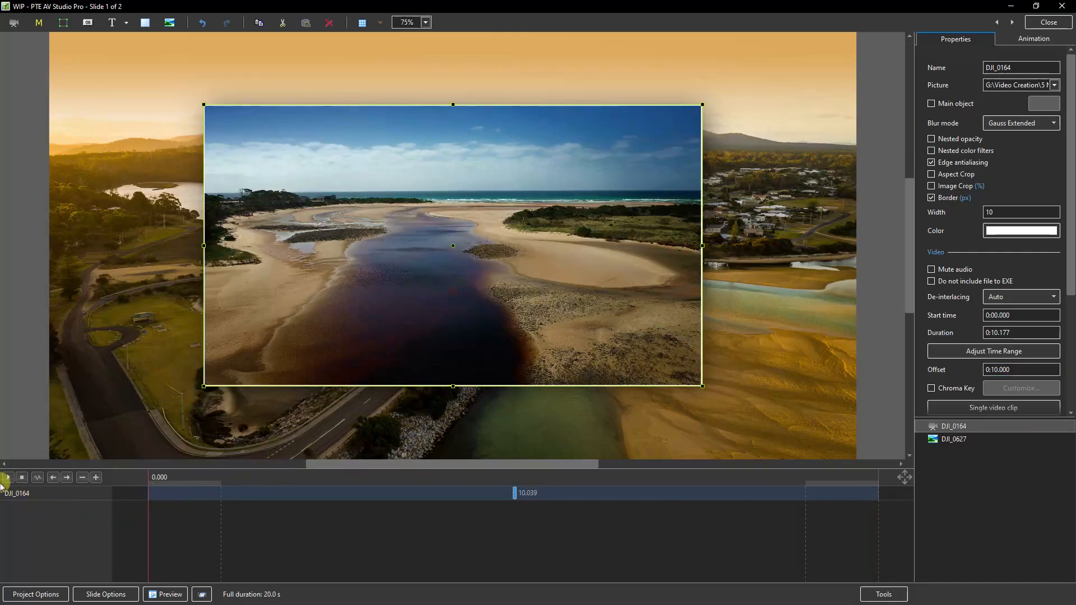
click(8, 477)
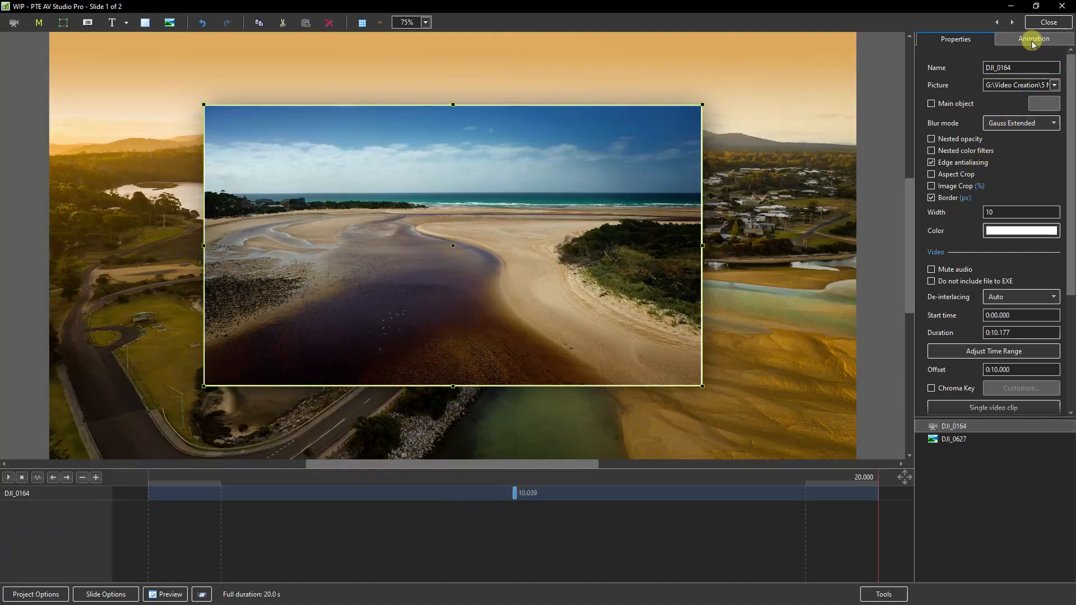
click(1030, 38)
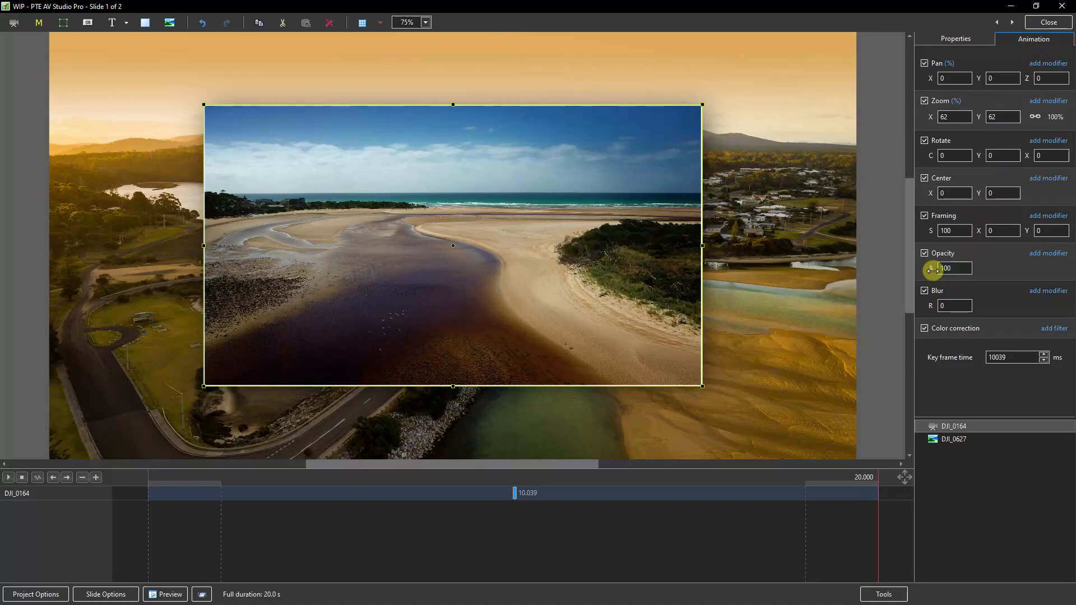
Set opacity 0 at the 10.039 s keyframe and 100 at a new 11.743 s keyframe.
drag(932, 268, 911, 268)
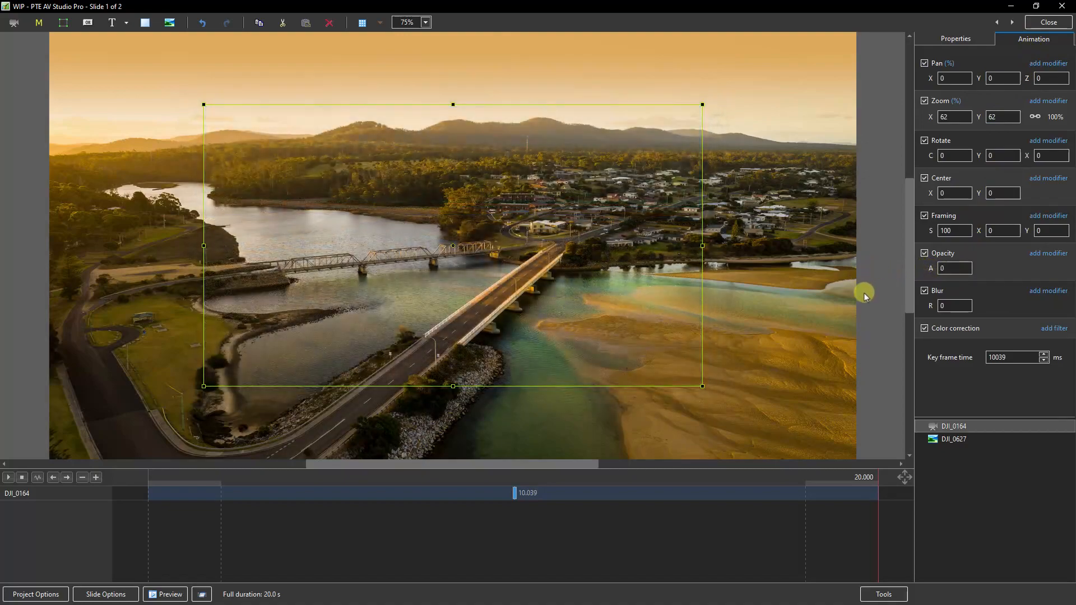
right_click(574, 494)
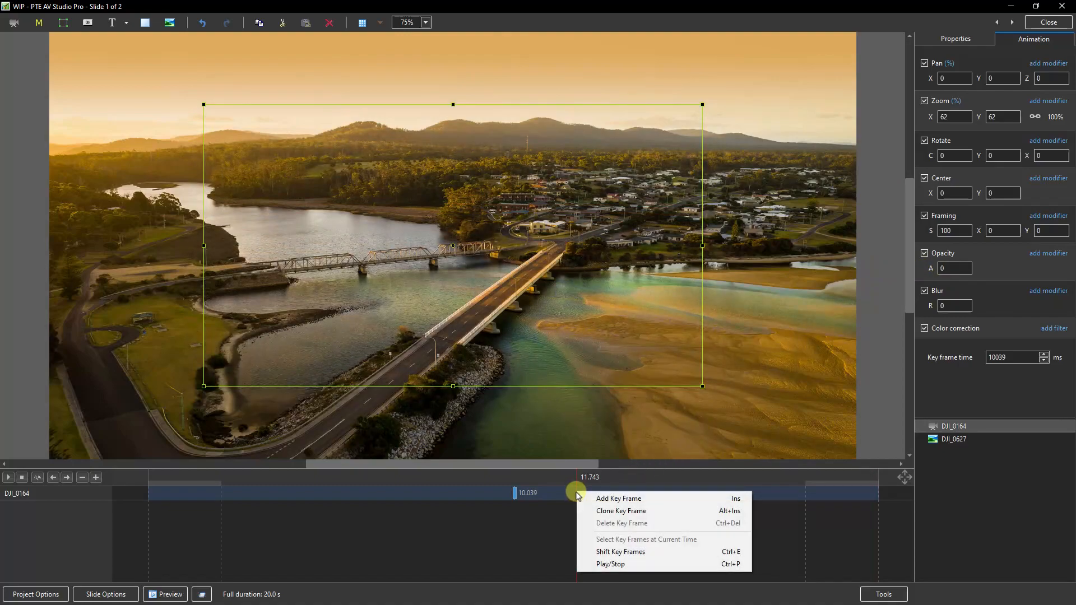
click(618, 498)
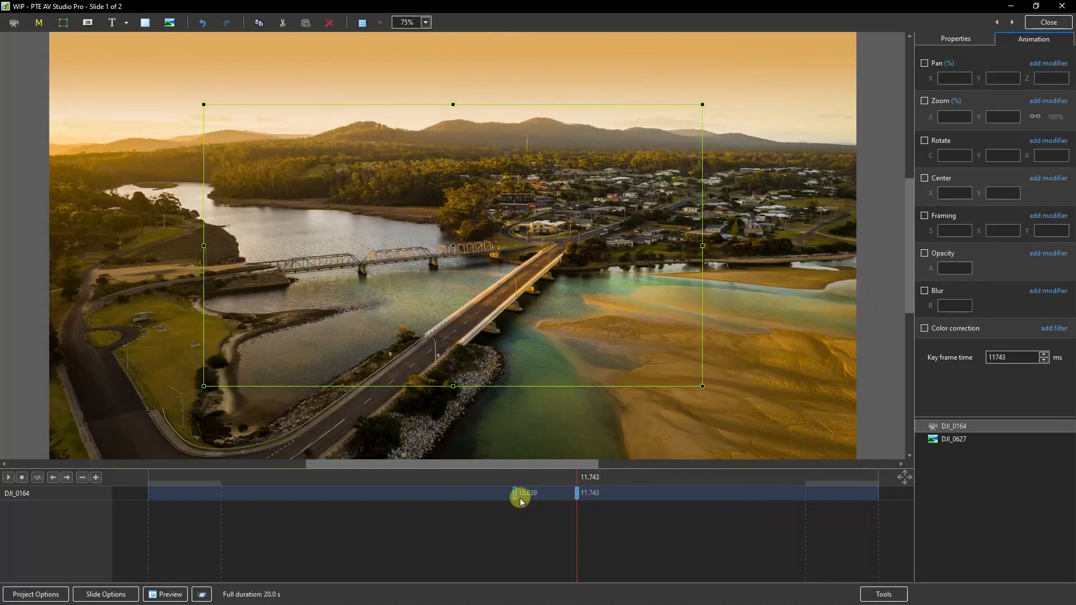
drag(520, 495, 579, 496)
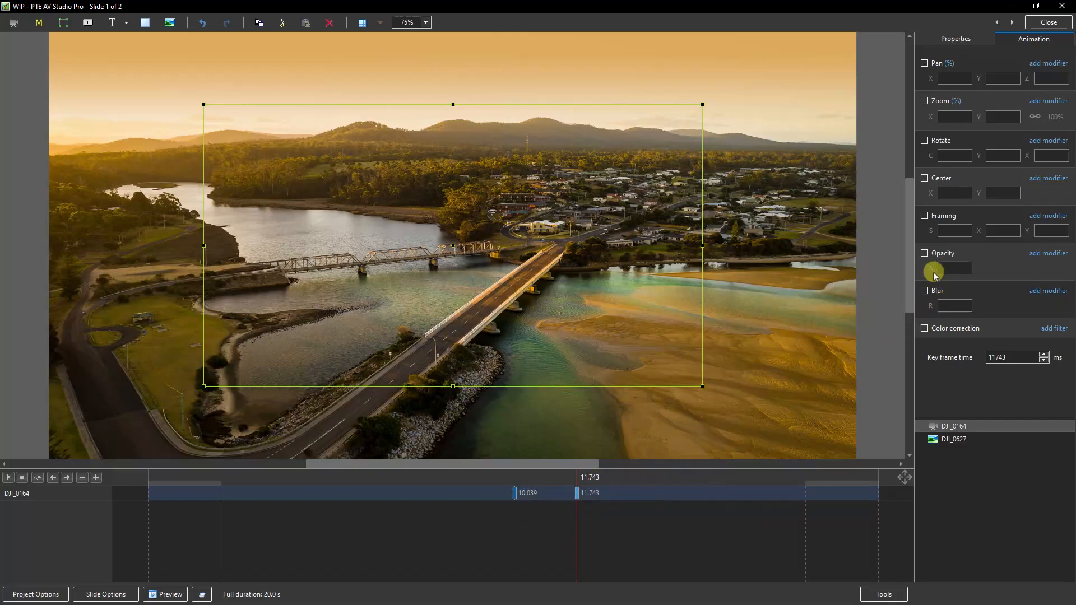
click(924, 253)
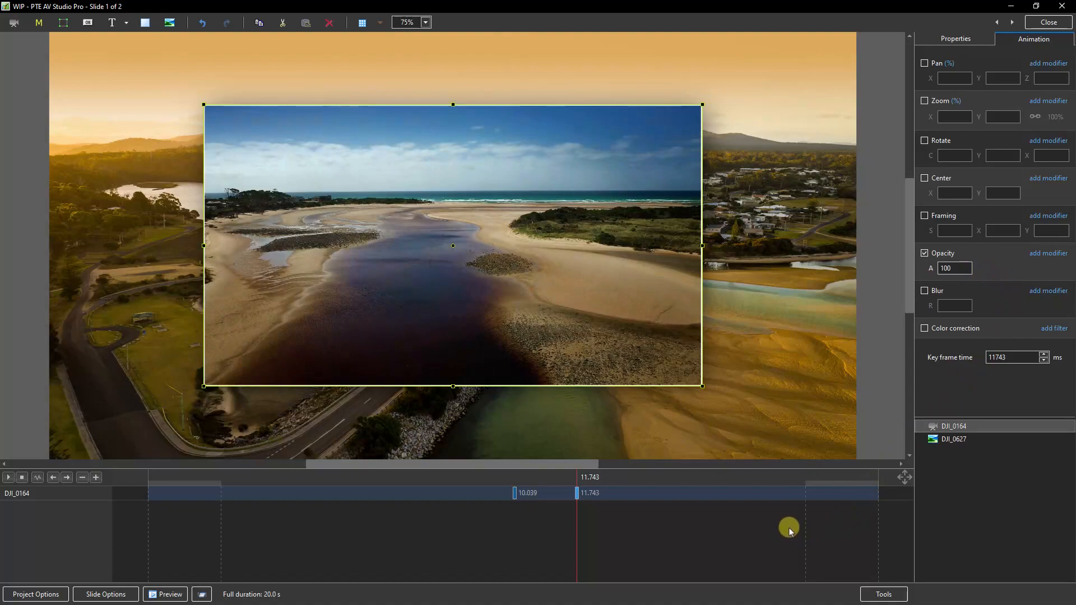
mouse_move(546, 523)
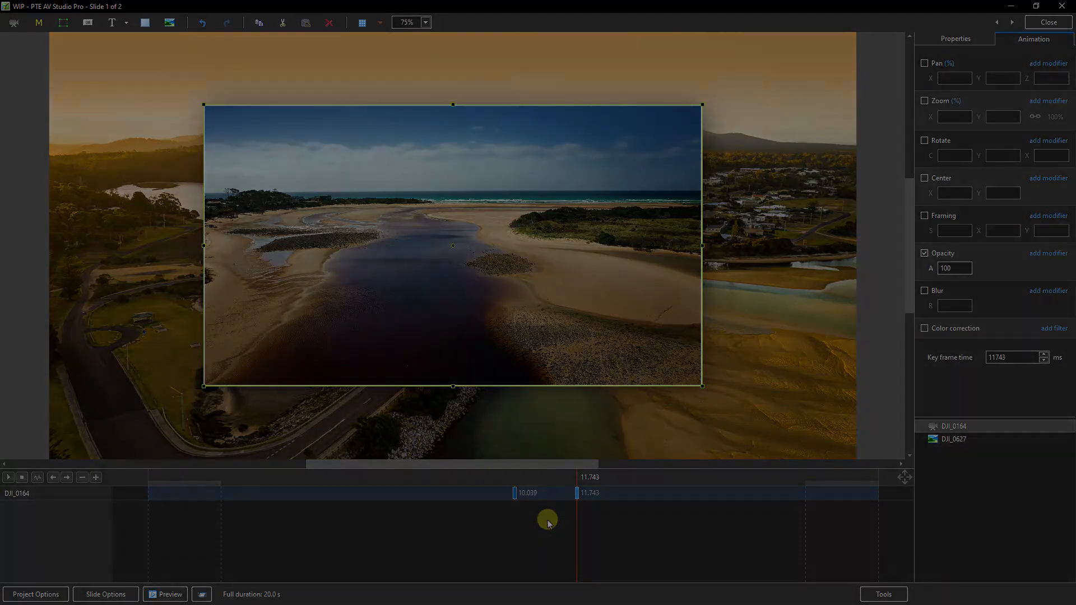
Show the clip's general properties after retiming the keyframes to 10.000 and 11.500 s.
click(955, 39)
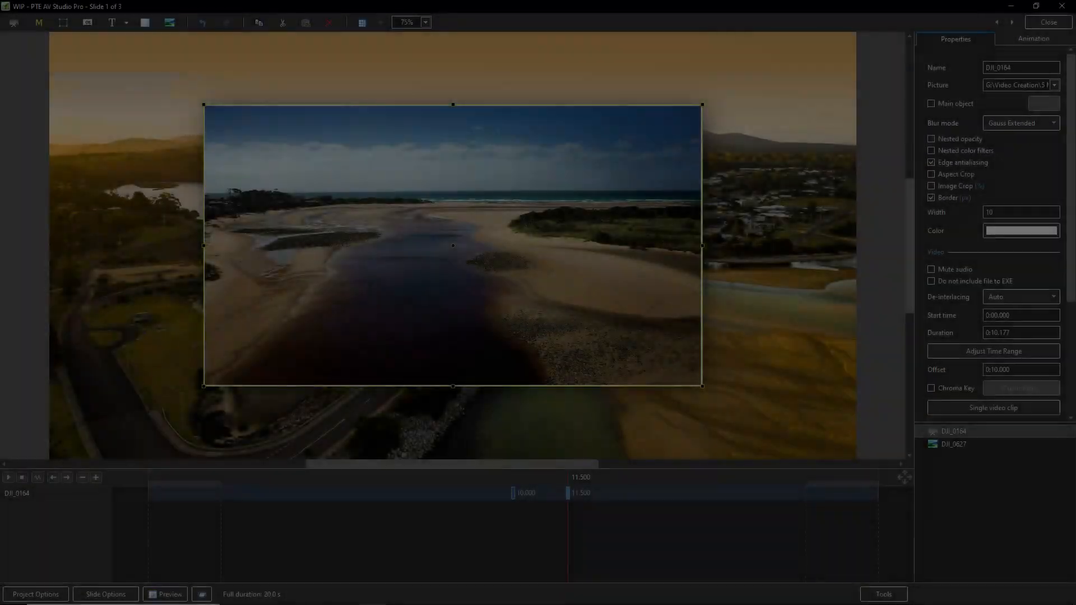